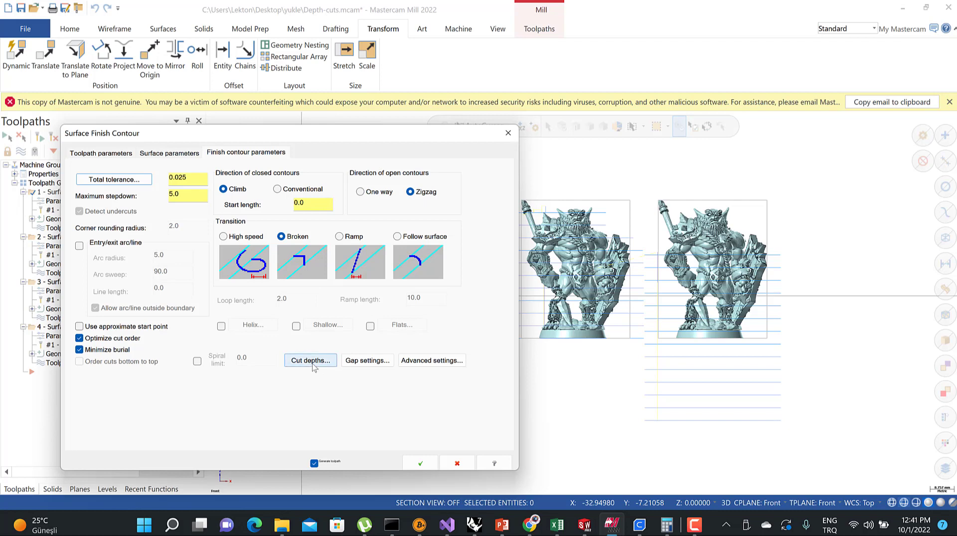
Step: Open Cut Depths for the contour toolpath, showing absolute depths 35.0 and -20.0
left_click(310, 361)
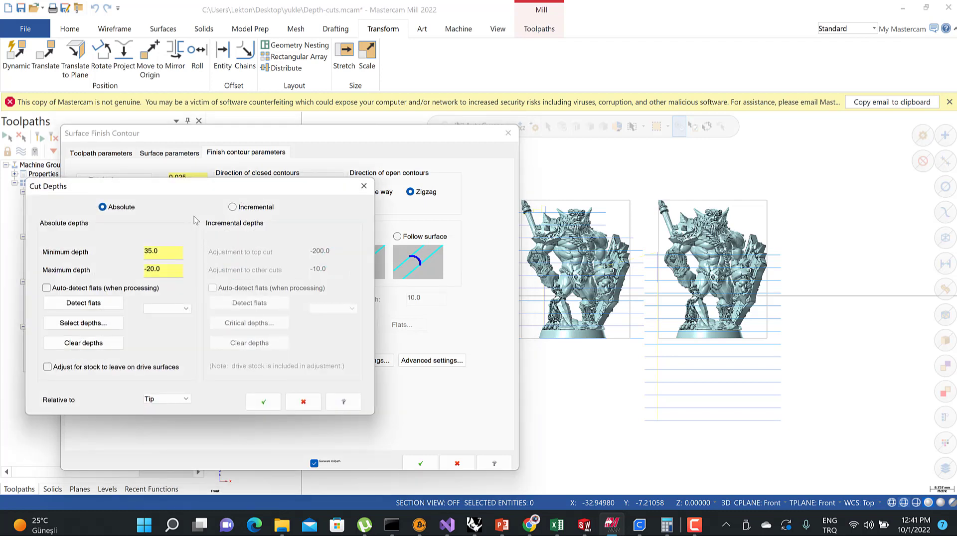
mouse_move(192, 217)
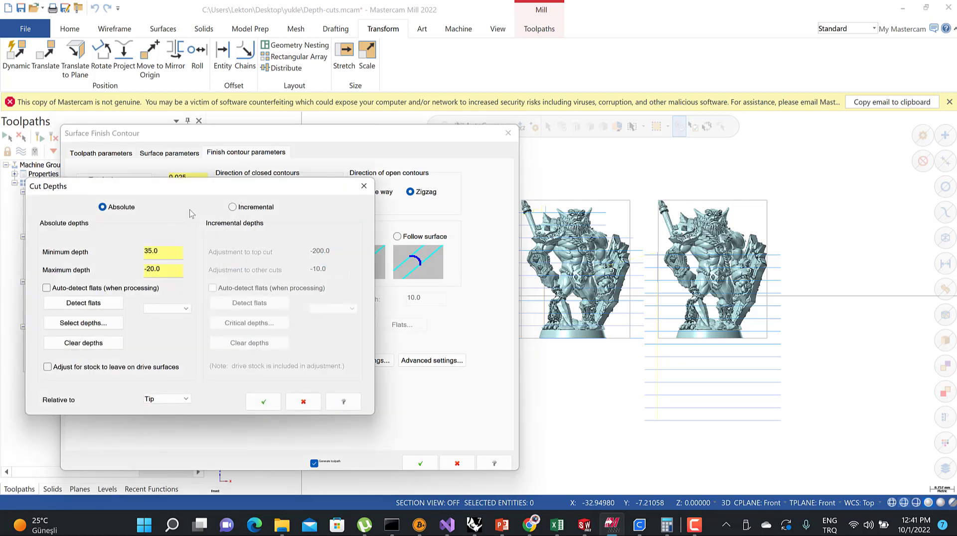
mouse_move(270, 218)
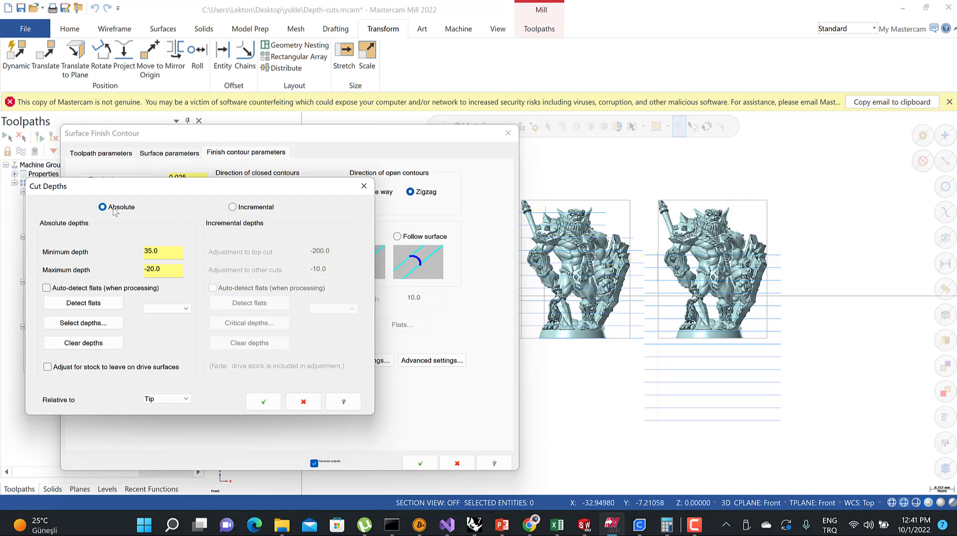
mouse_move(176, 216)
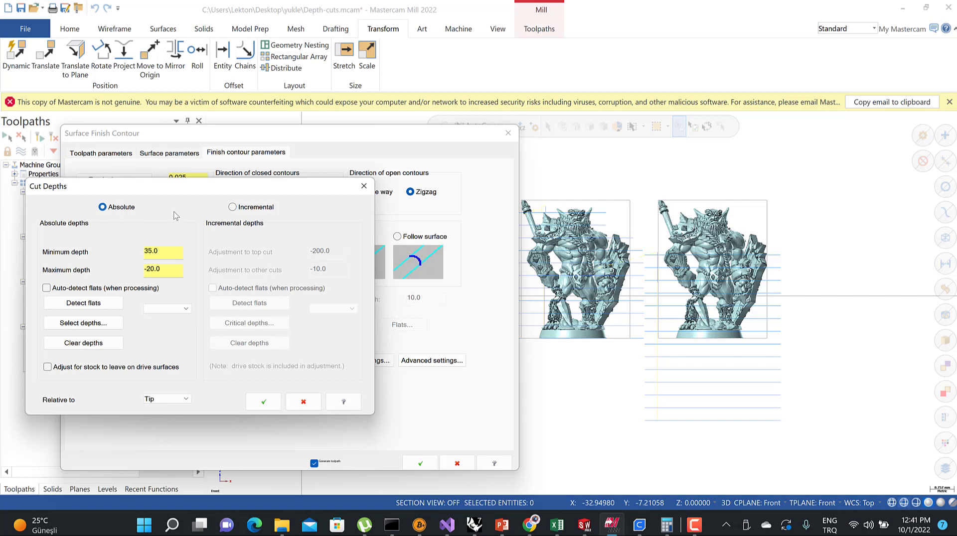
mouse_move(513, 296)
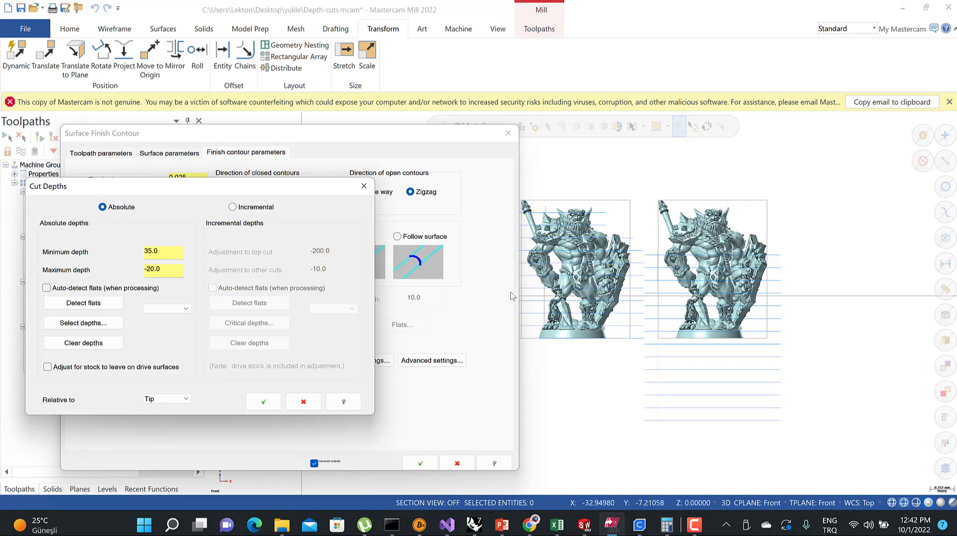
mouse_move(174, 251)
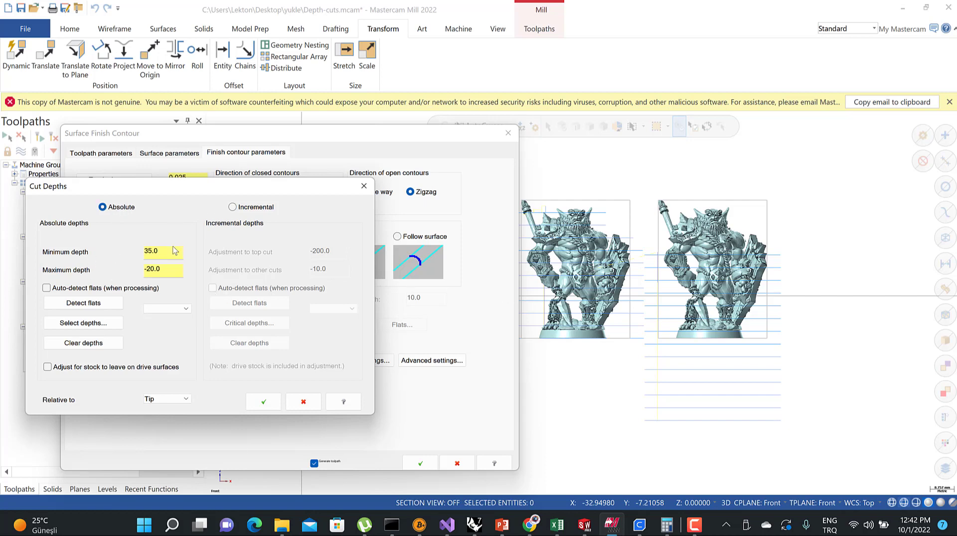
Step: Change the absolute minimum cut depth to 0.0, keep maximum at -20.0, and accept
triple_click(151, 251)
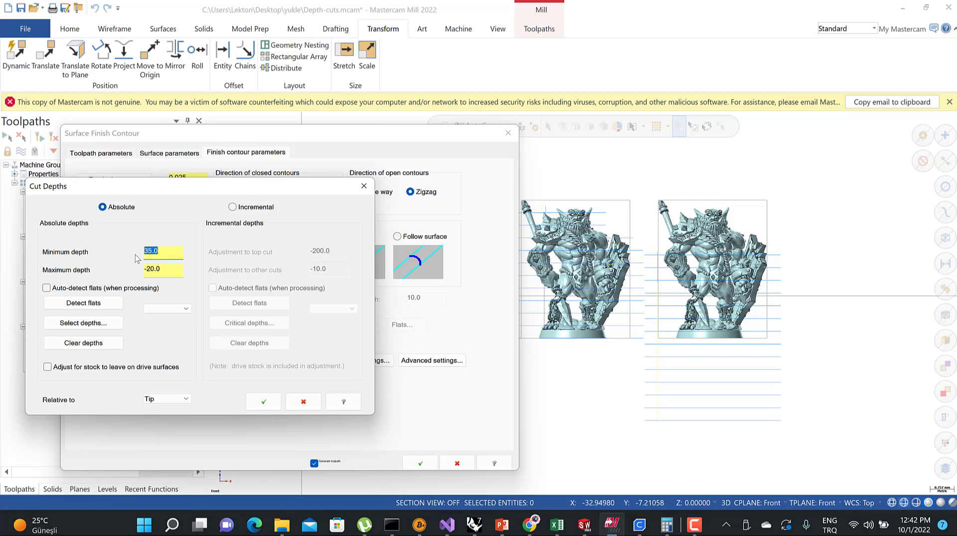
left_click(163, 269)
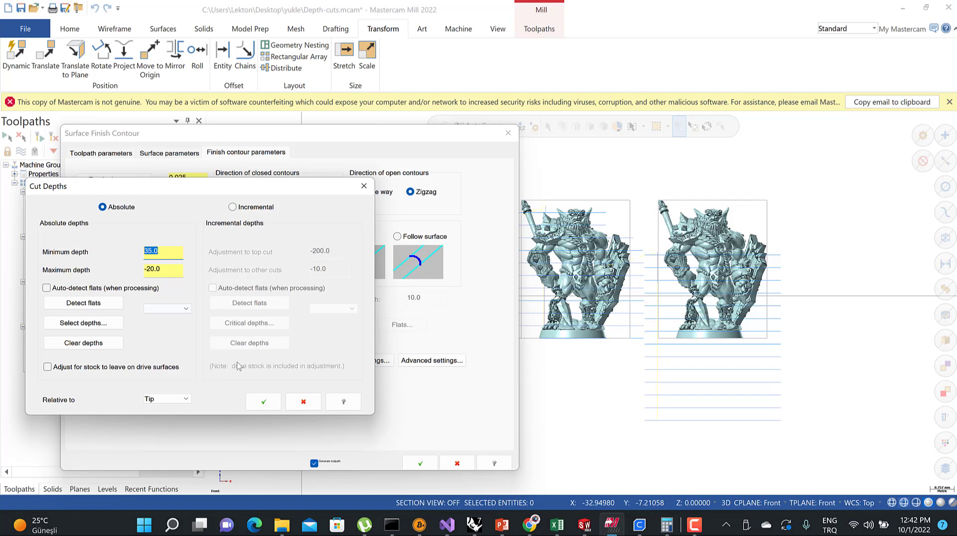
left_click(264, 401)
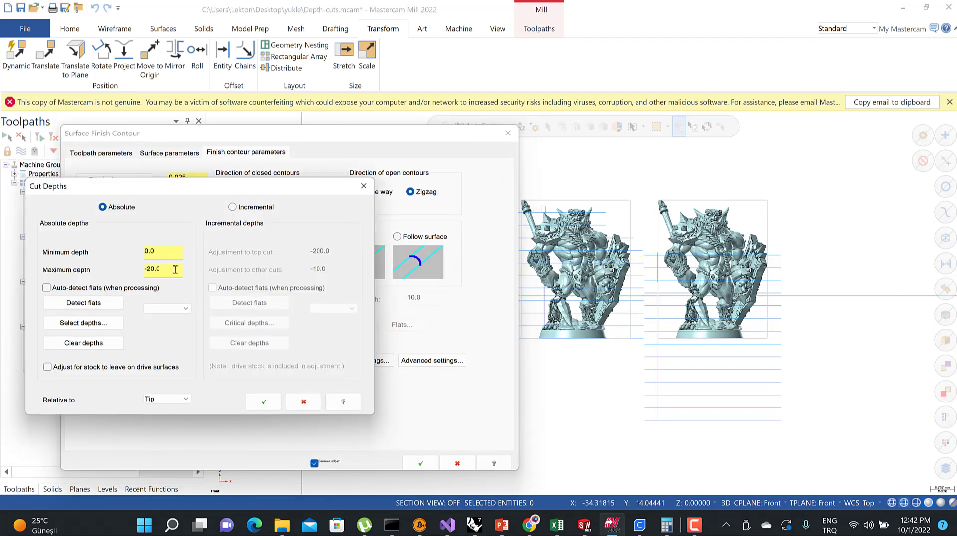
triple_click(162, 251)
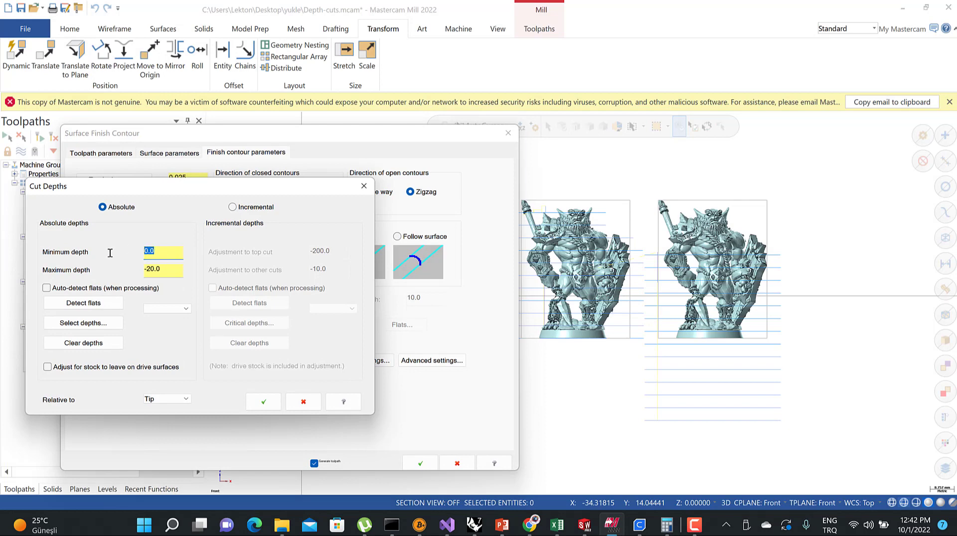
left_click(163, 269)
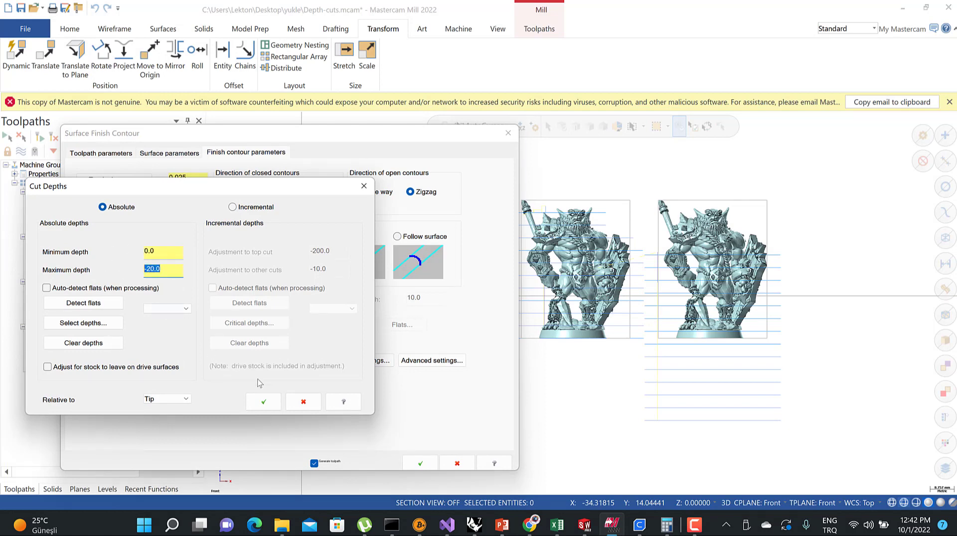
left_click(304, 402)
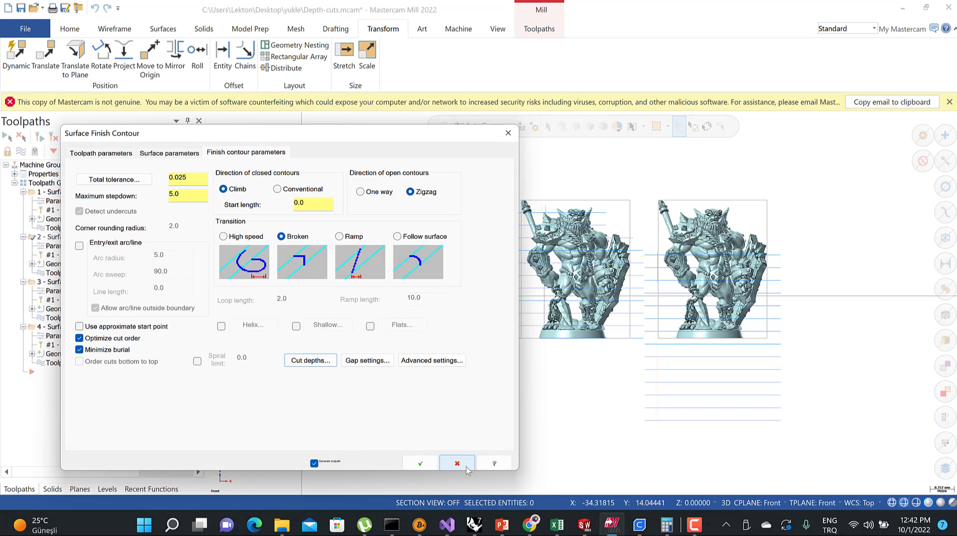
Step: Cancel the Surface Finish Contour dialog to return to the four-toolpath list
left_click(457, 465)
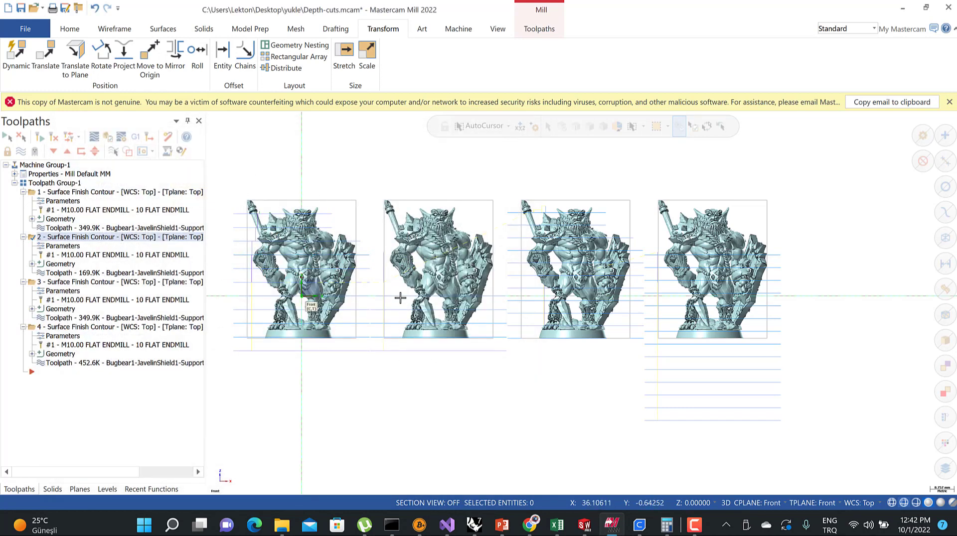
mouse_move(400, 297)
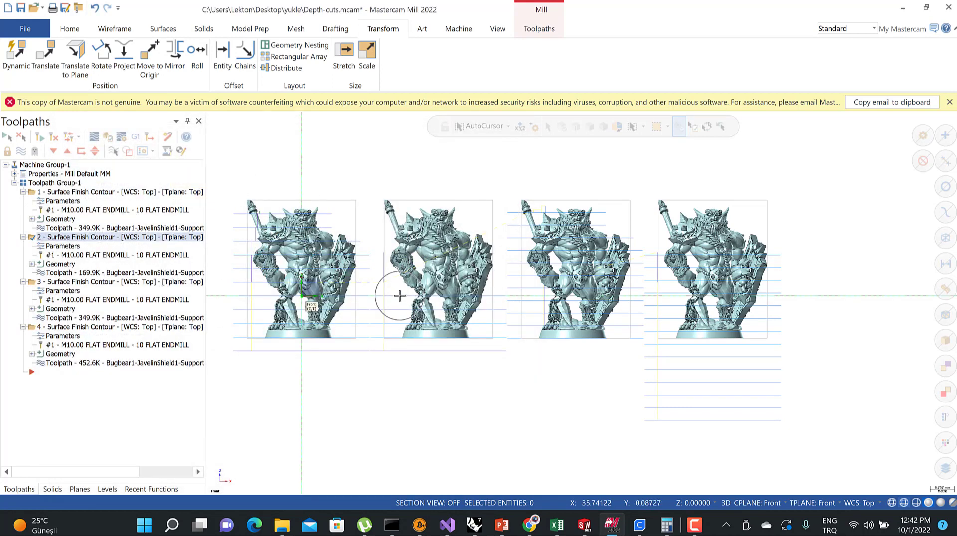
mouse_move(400, 353)
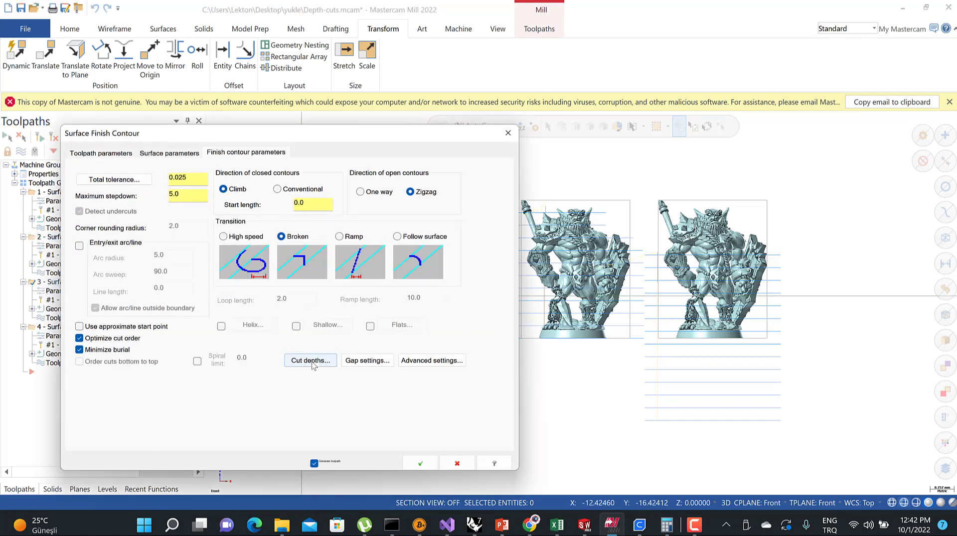
Step: View toolpath 3's incremental cut depths (both 0.0) and close without changes
left_click(310, 360)
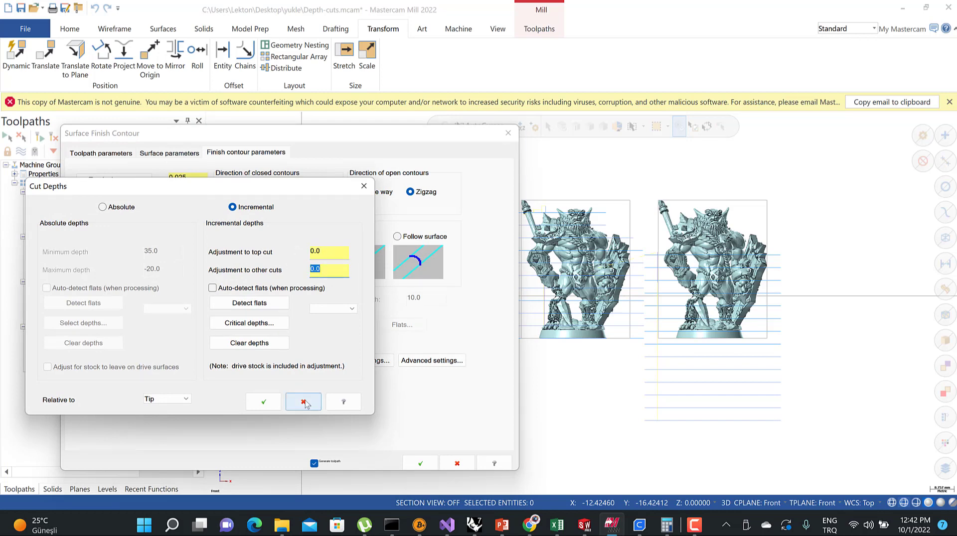
left_click(303, 401)
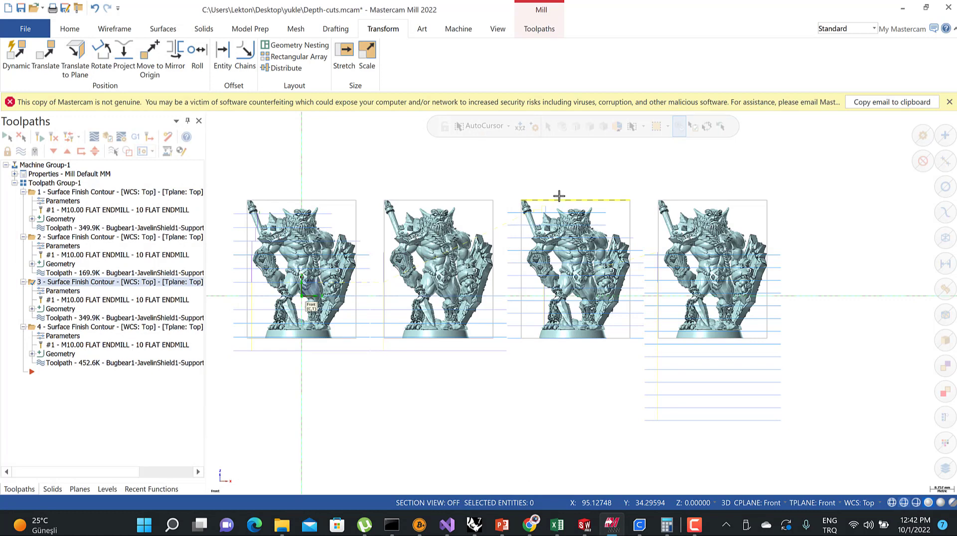
mouse_move(528, 202)
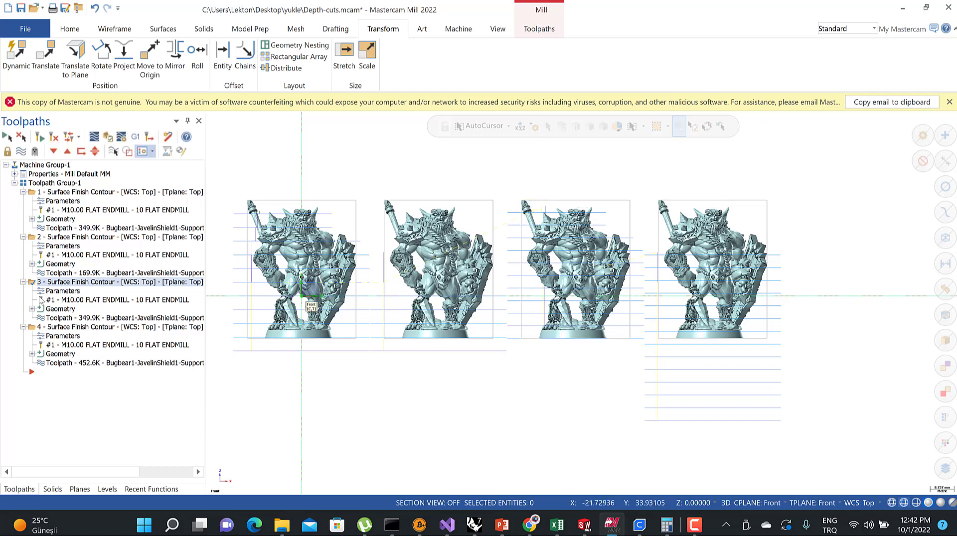
double_click(63, 291)
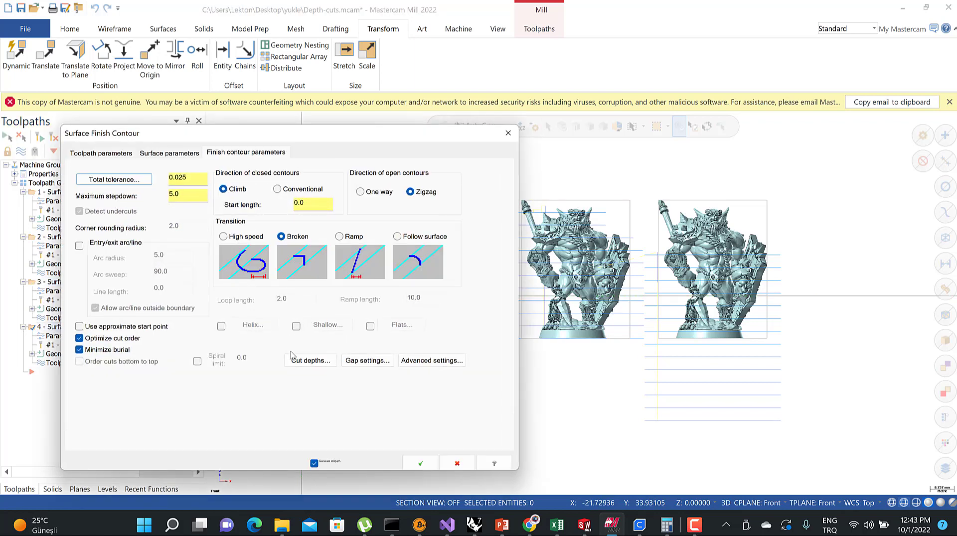
left_click(309, 360)
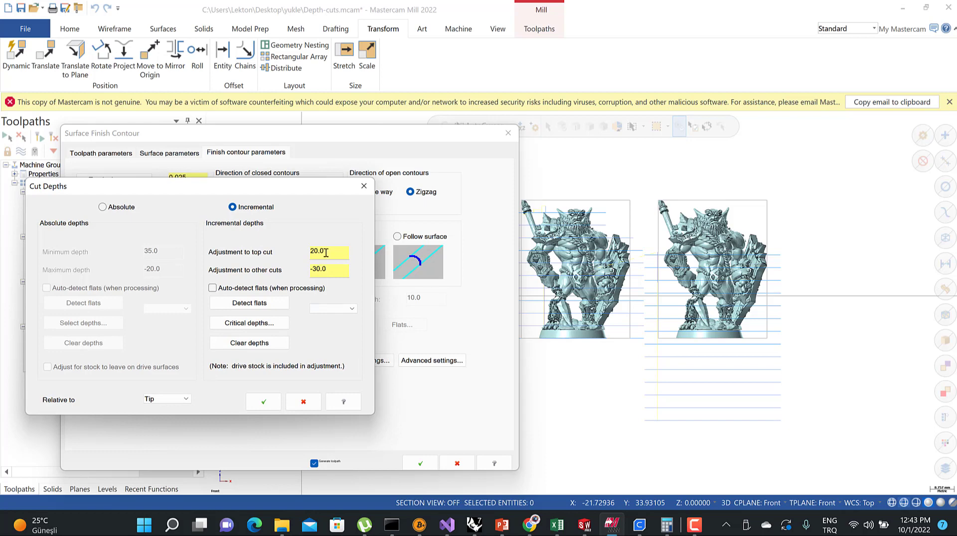
triple_click(328, 252)
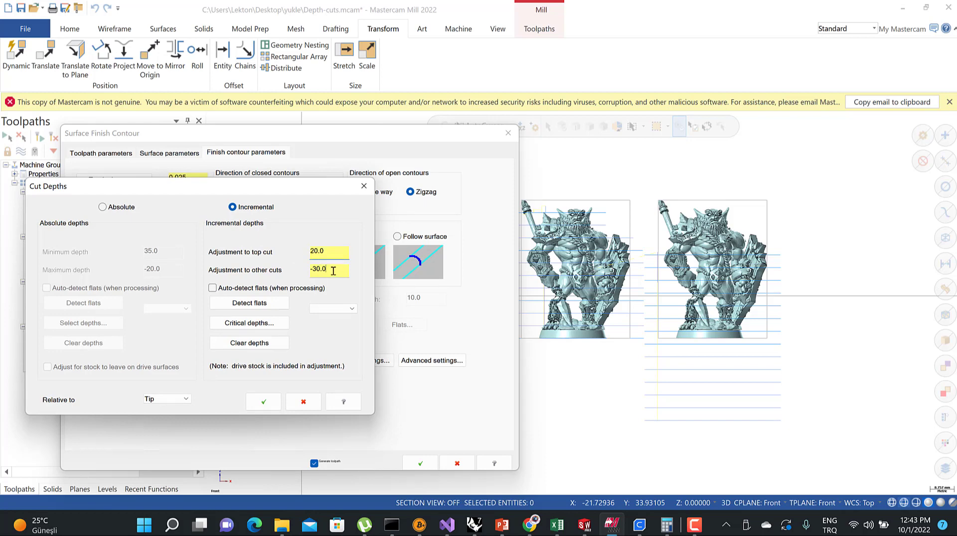
triple_click(328, 270)
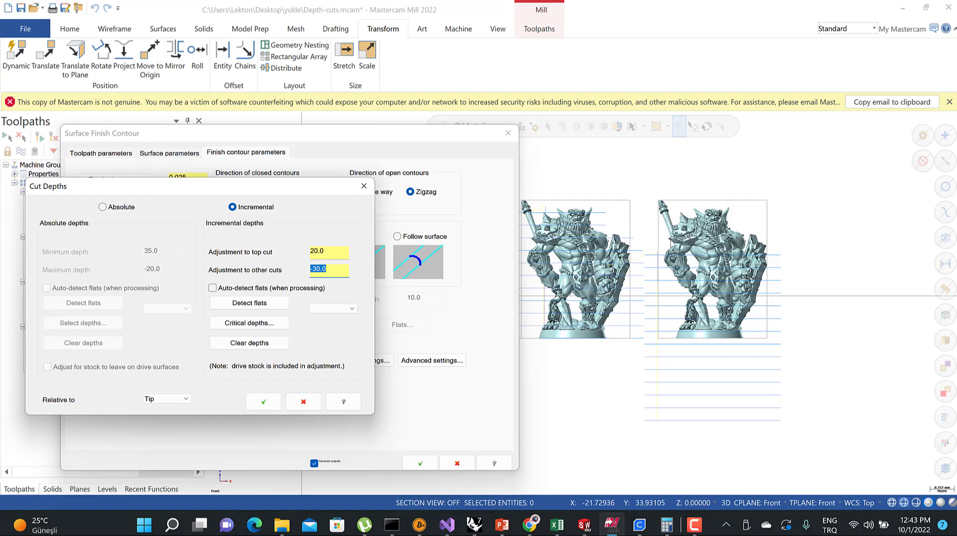
mouse_move(674, 210)
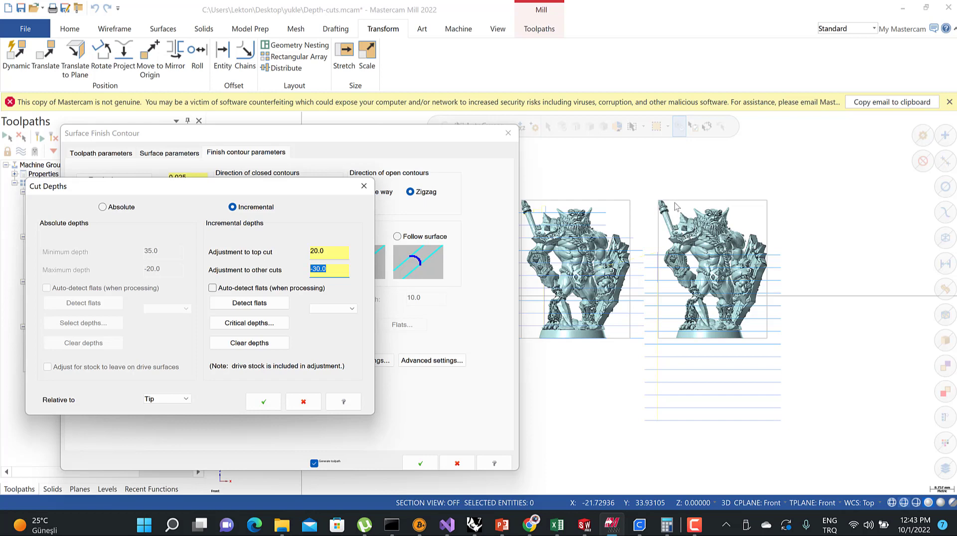
mouse_move(324, 243)
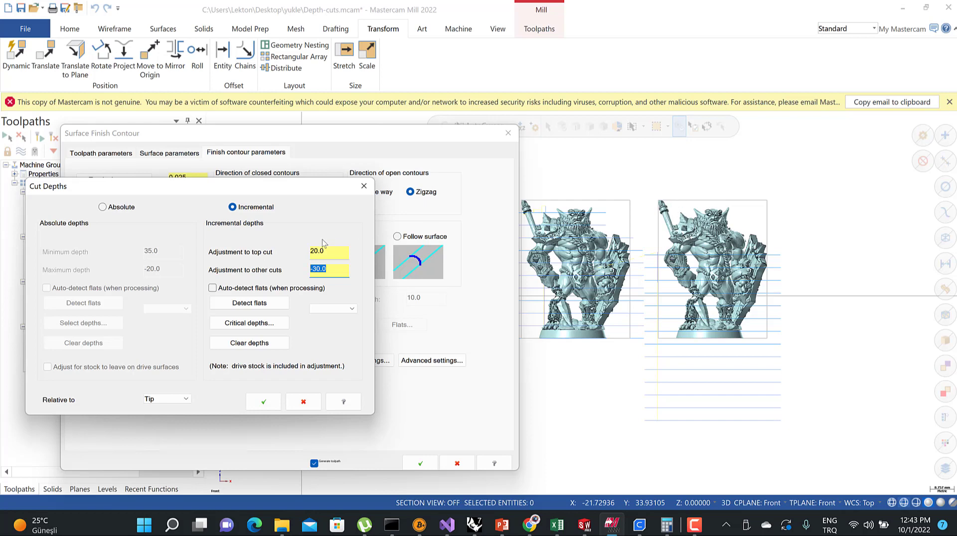
triple_click(329, 251)
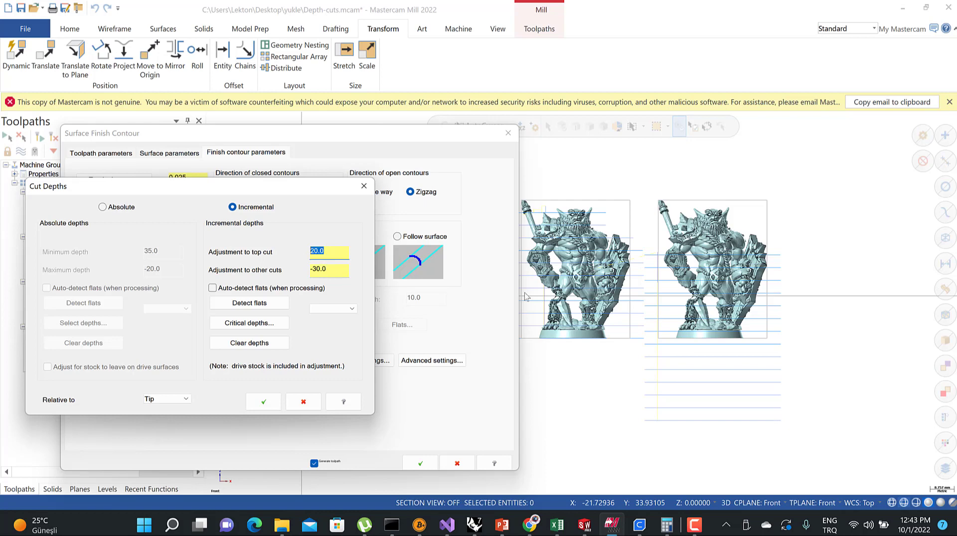
mouse_move(670, 427)
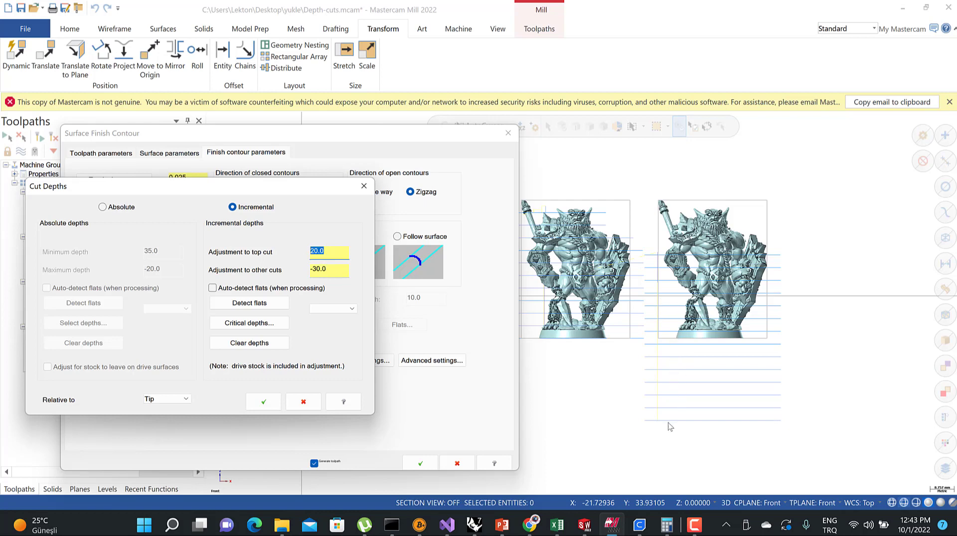
left_click(329, 269)
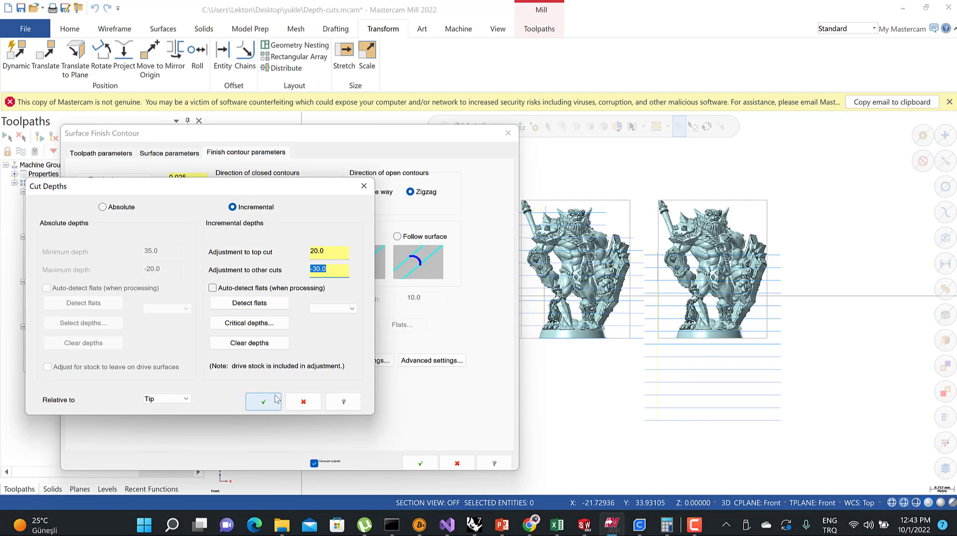
left_click(262, 401)
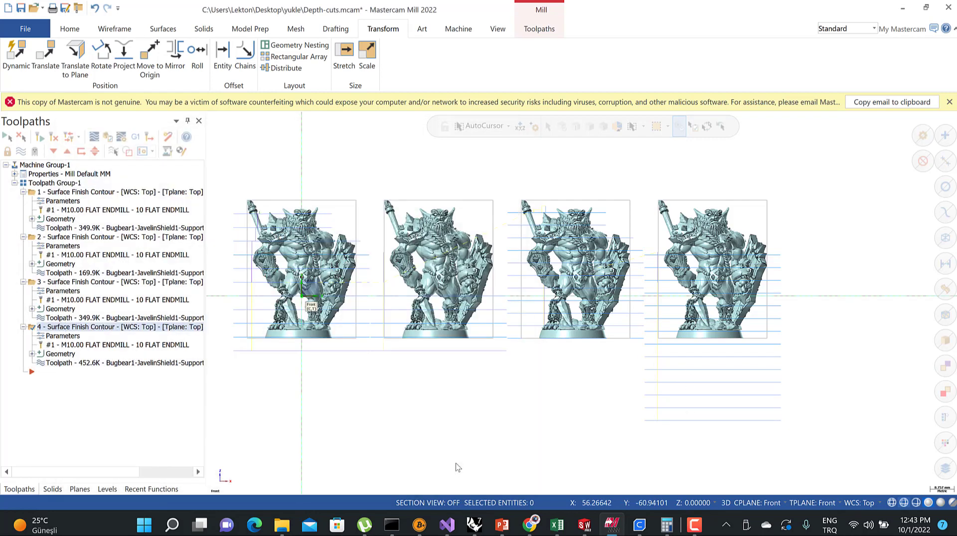